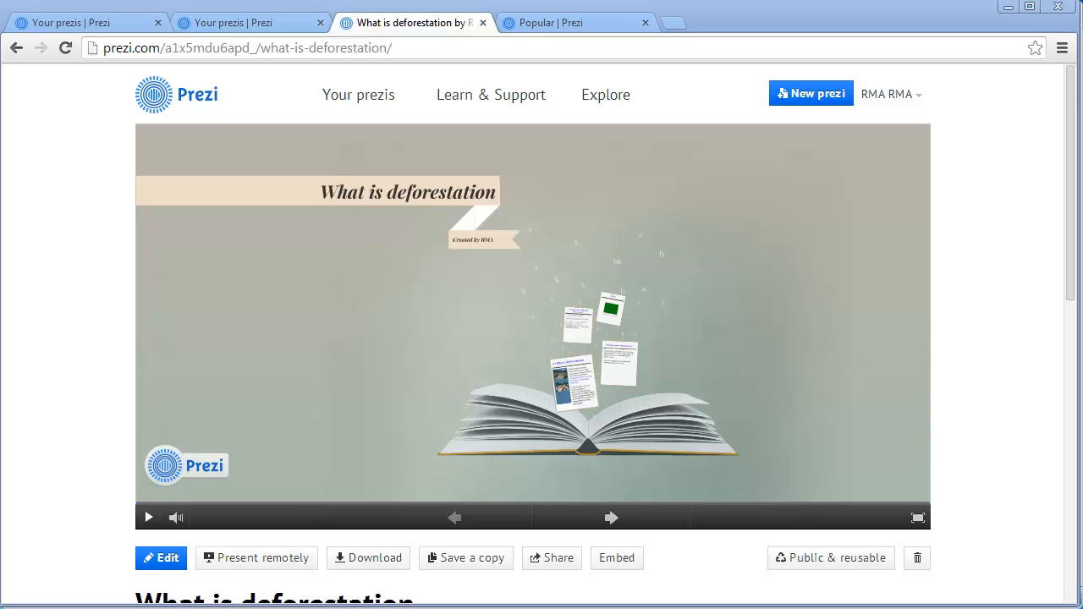
mouse_move(584, 47)
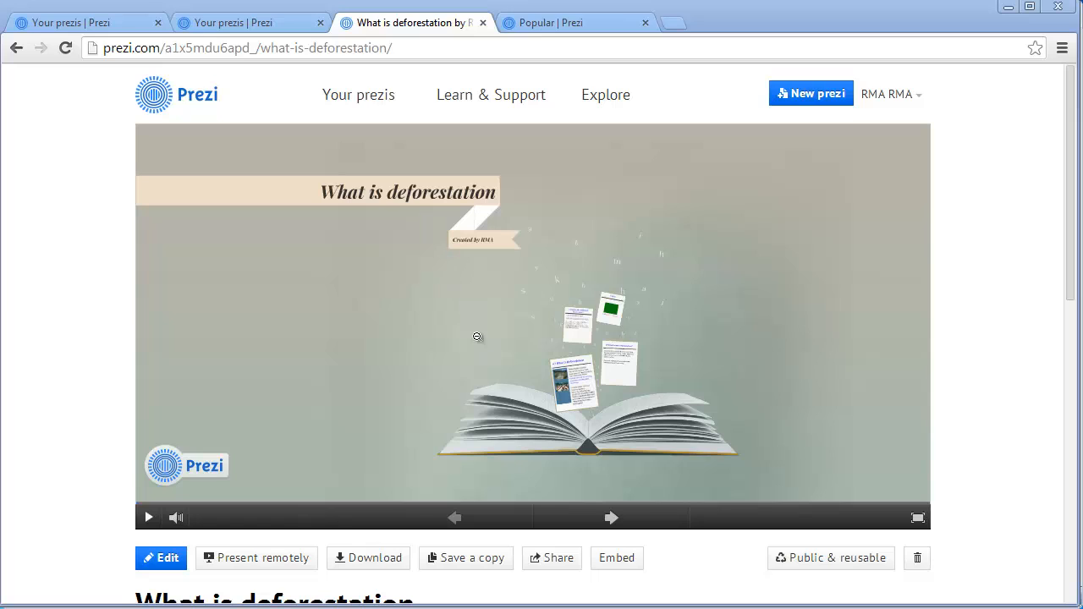
mouse_move(450, 316)
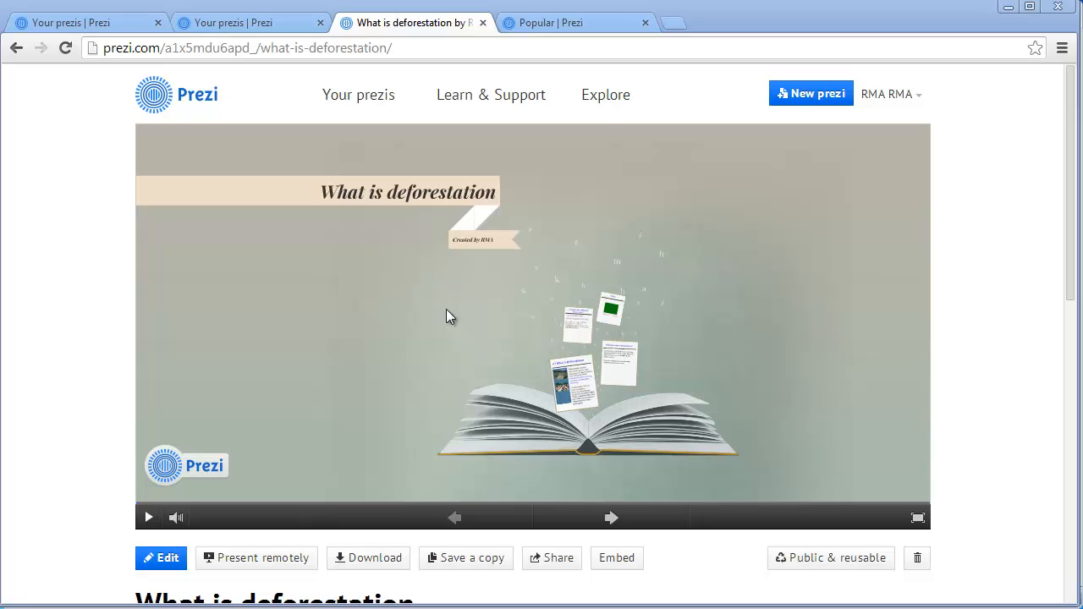
- Step back and forth through the viewer preview, then open 'What is deforestation' in the Prezi editor
left_click(612, 517)
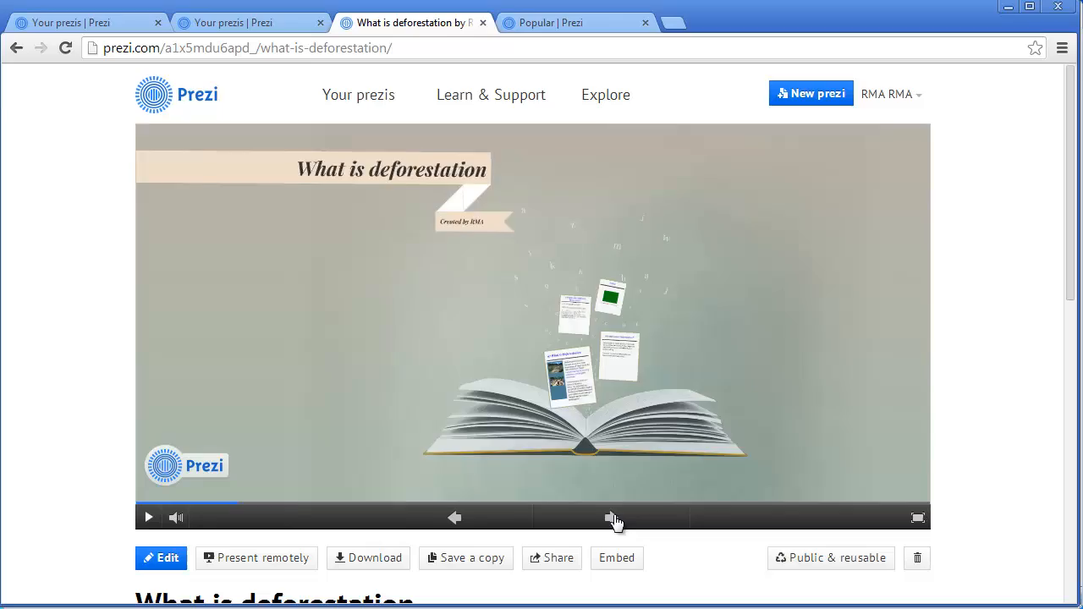
left_click(613, 518)
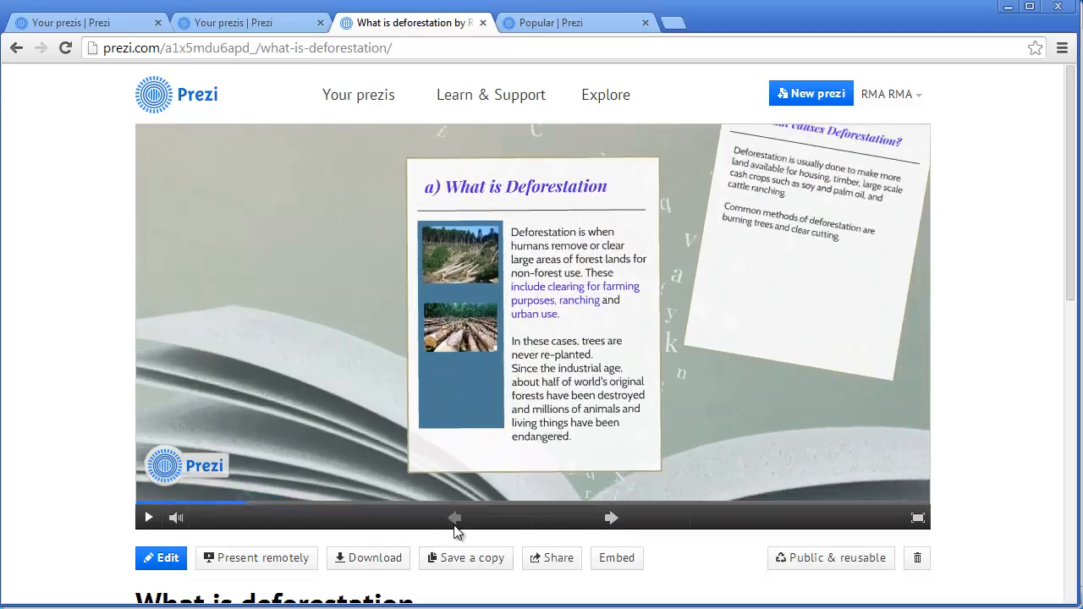
left_click(612, 518)
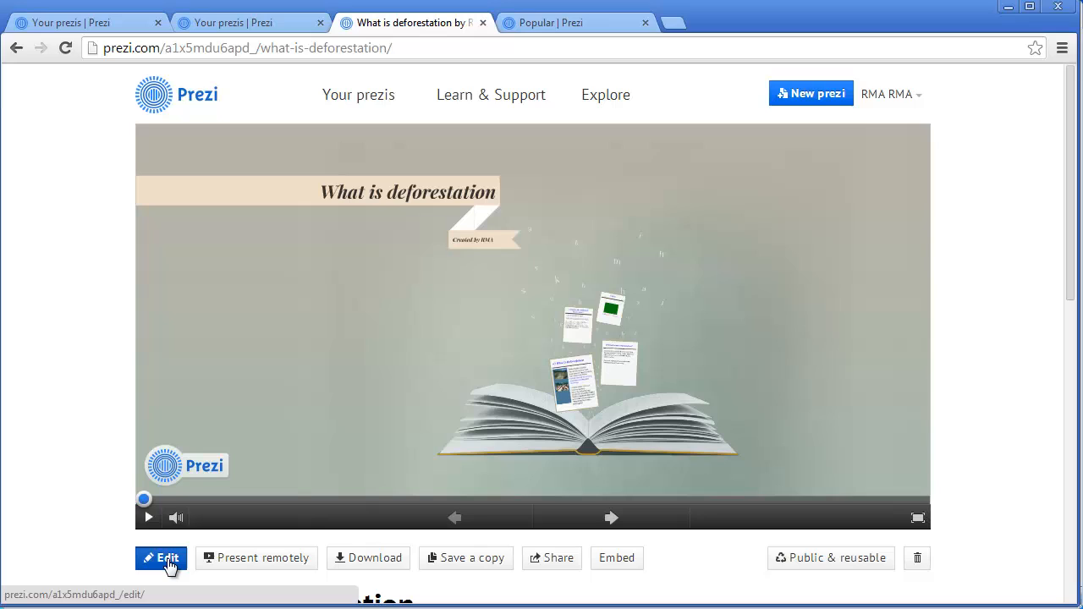
left_click(161, 558)
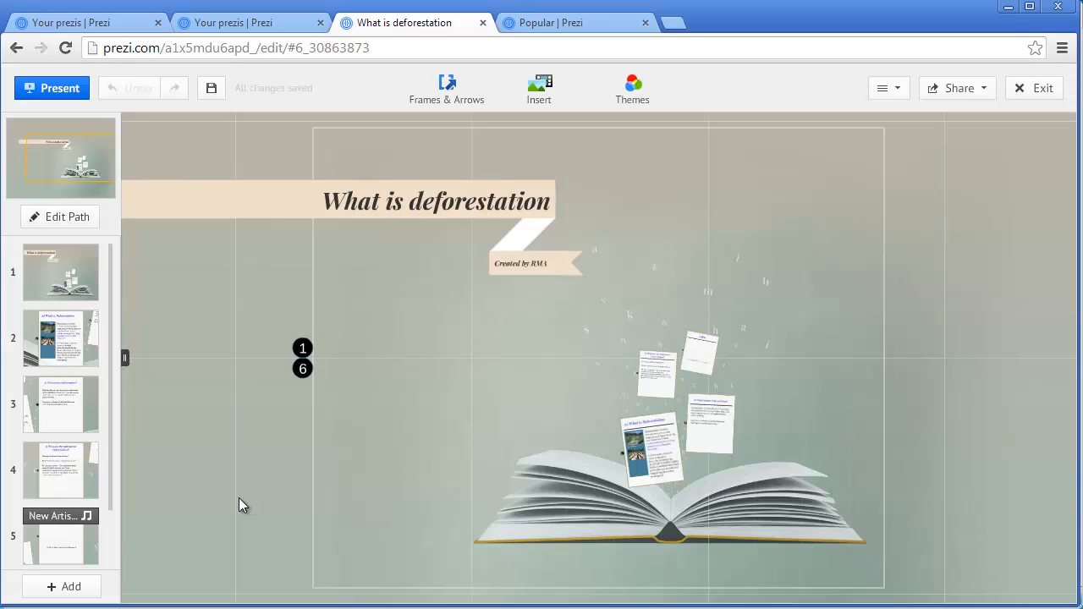
mouse_move(151, 271)
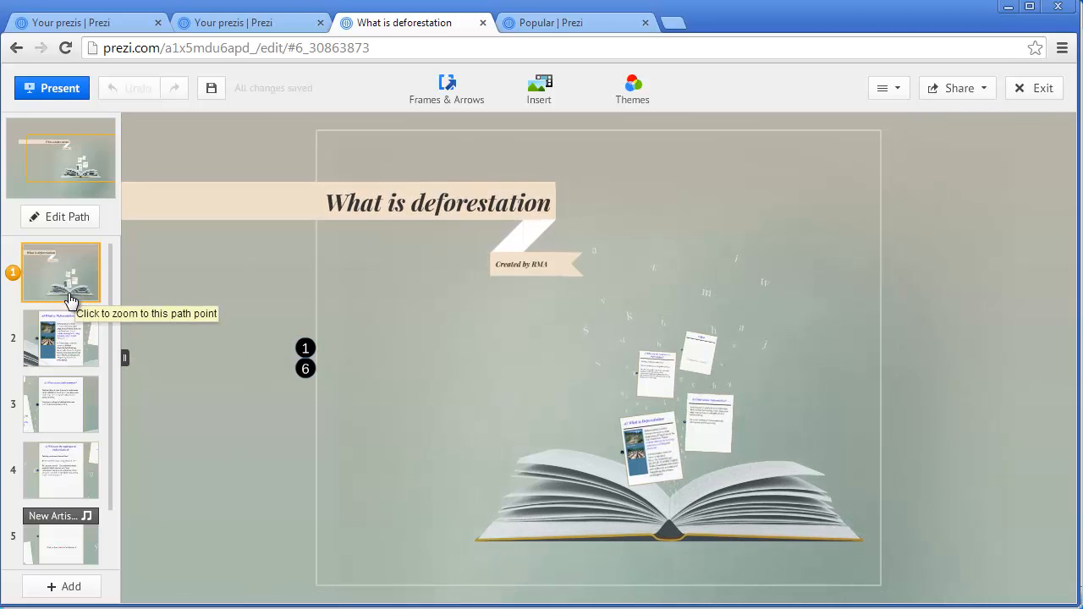
mouse_move(71, 342)
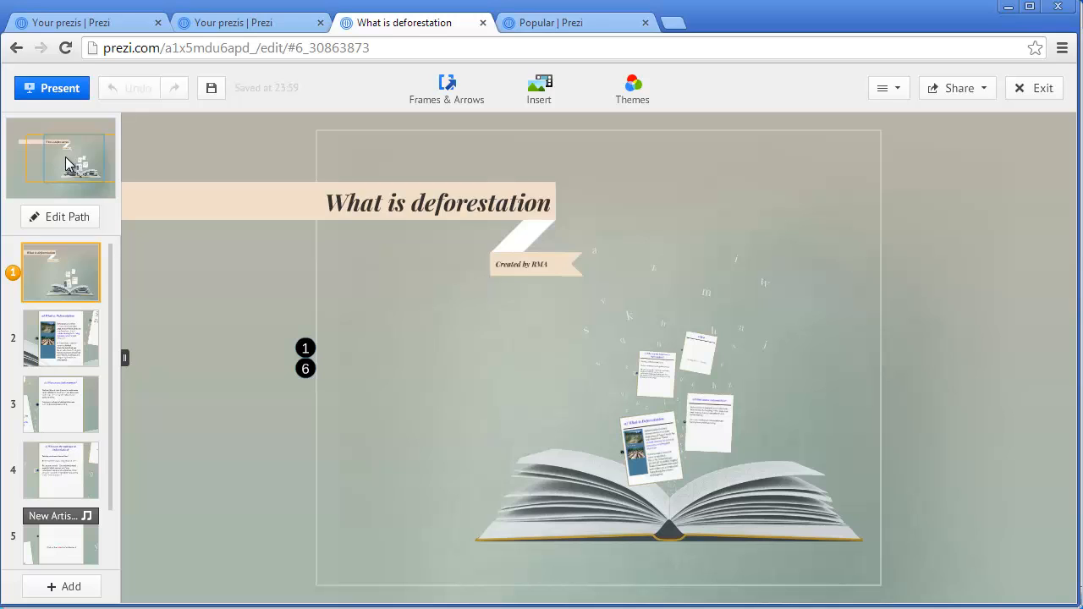
mouse_move(812, 149)
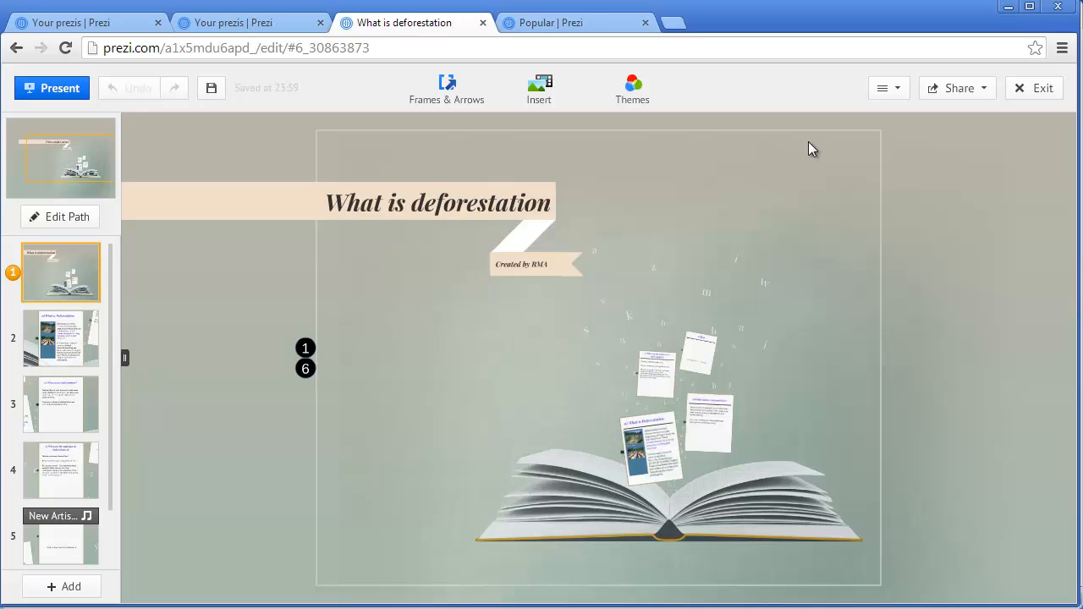
mouse_move(528, 533)
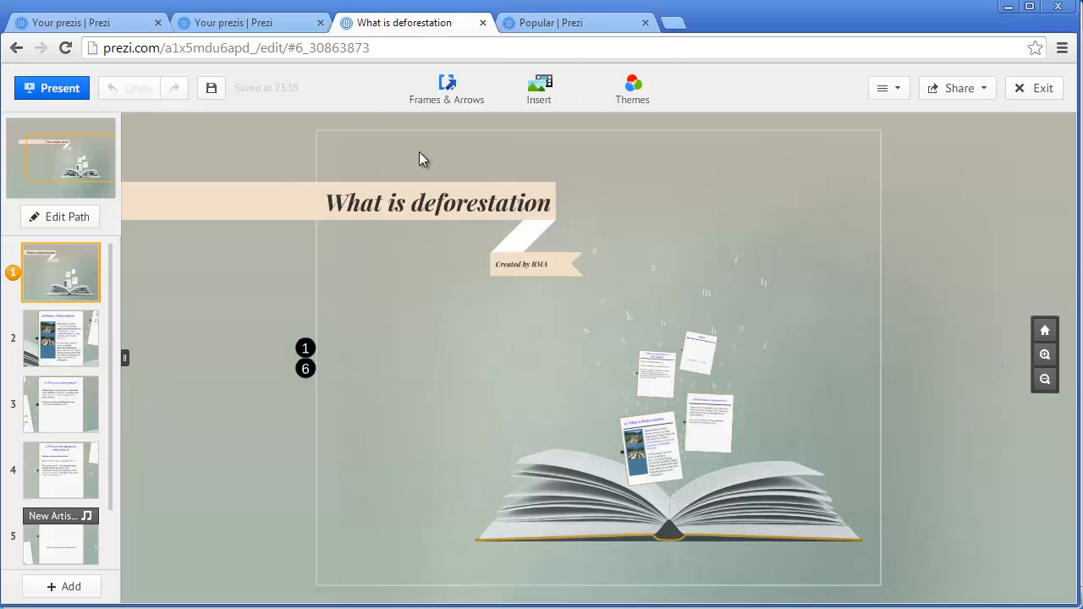
mouse_move(334, 304)
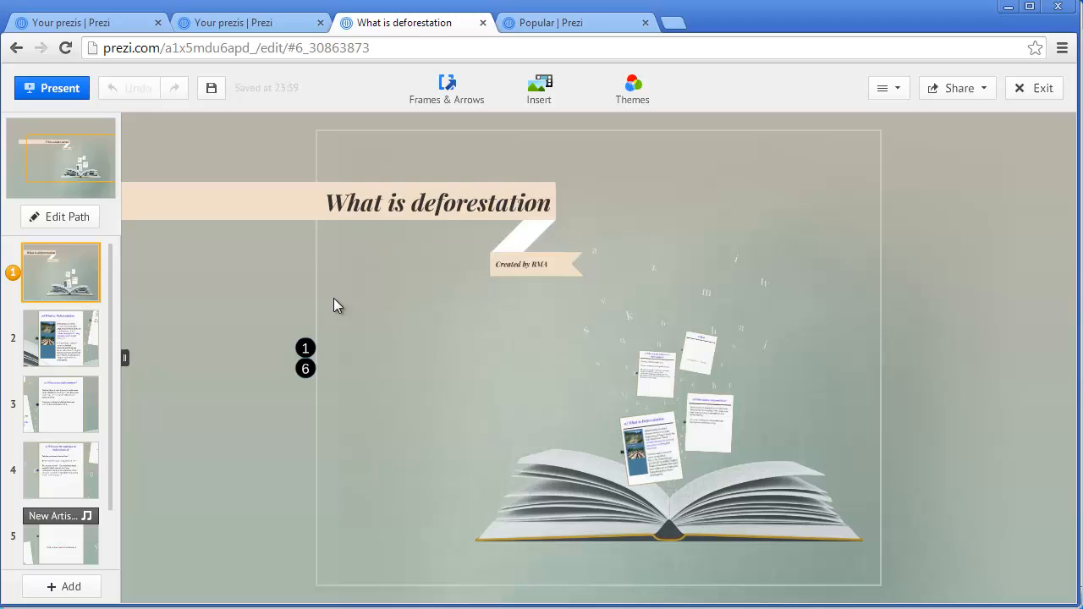
mouse_move(711, 293)
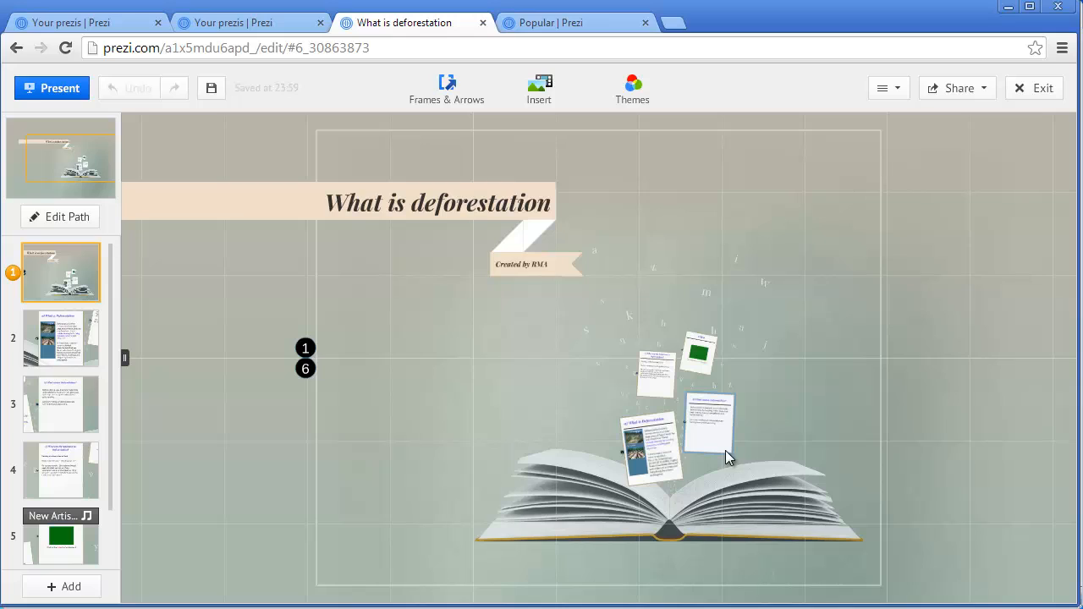
mouse_move(734, 444)
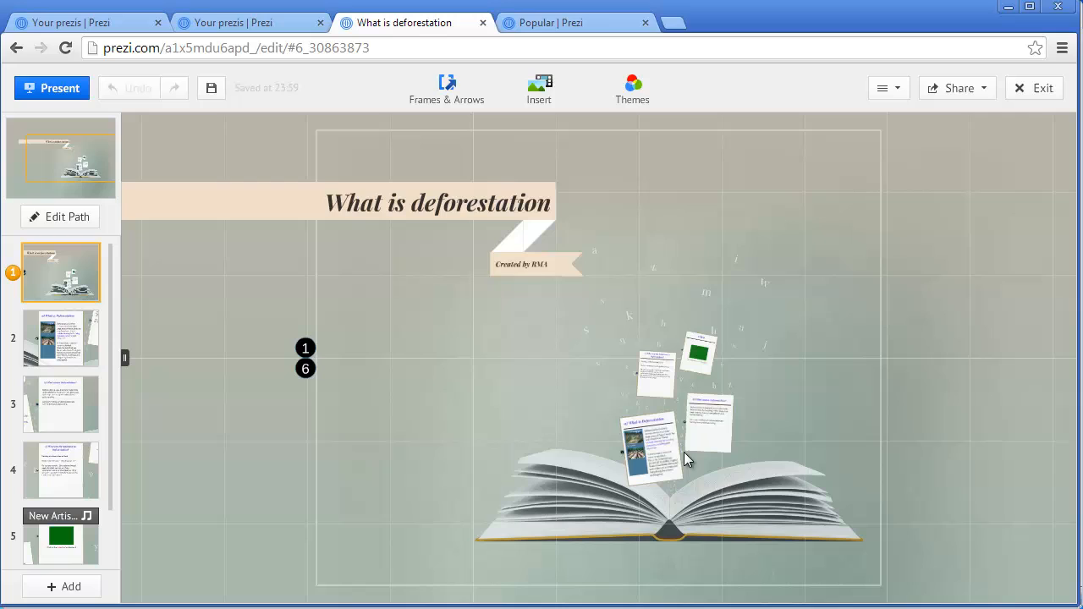
- Zoom through path steps 1-5: title, What is Deforestation, causes, solutions, and the final Video frame
left_click(686, 456)
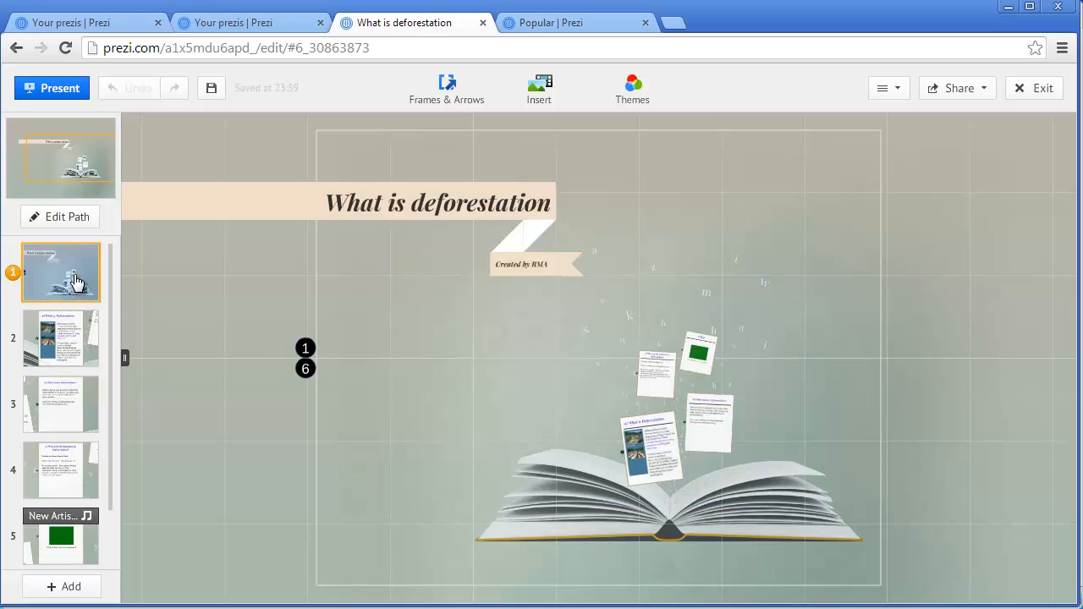
mouse_move(76, 308)
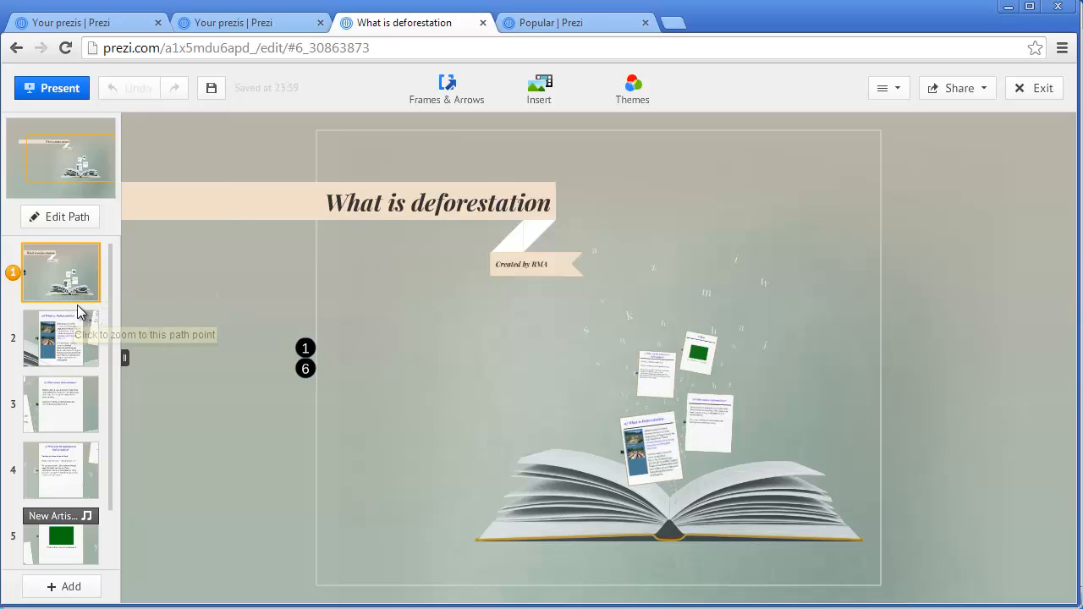
mouse_move(69, 347)
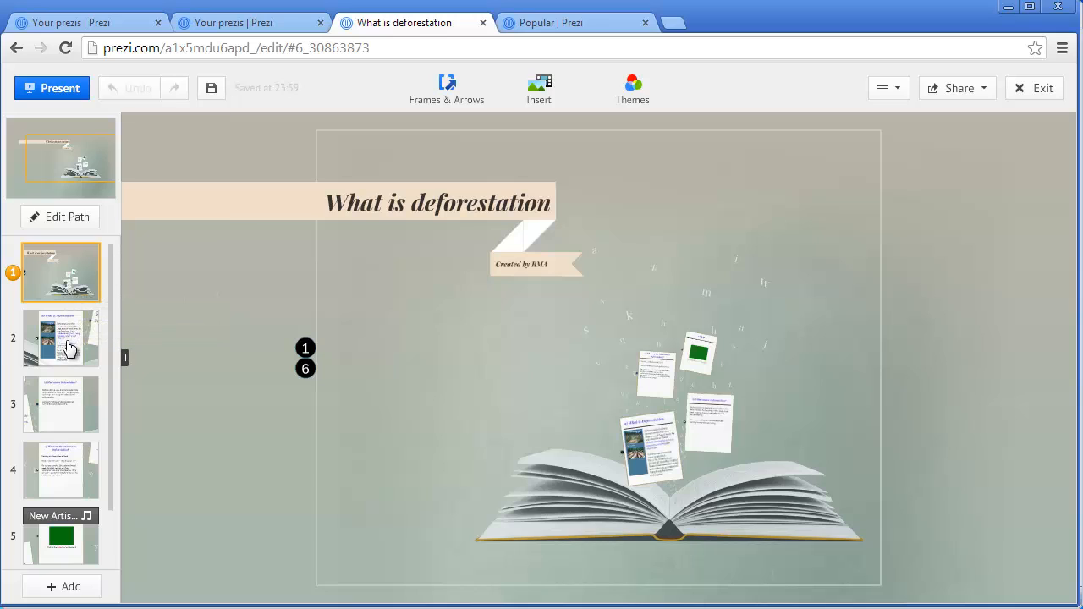
left_click(61, 338)
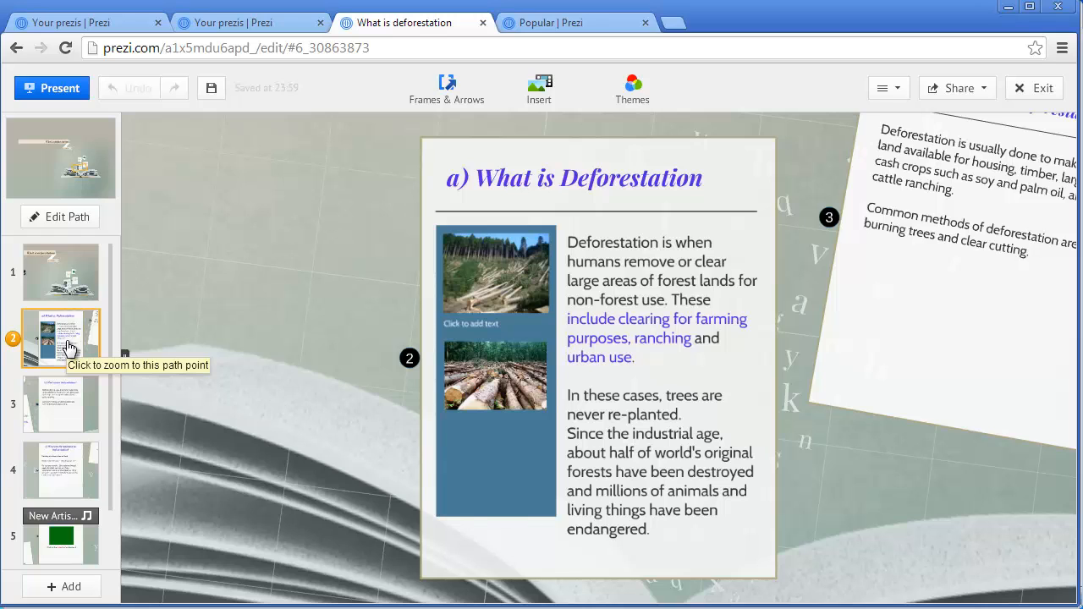
left_click(61, 403)
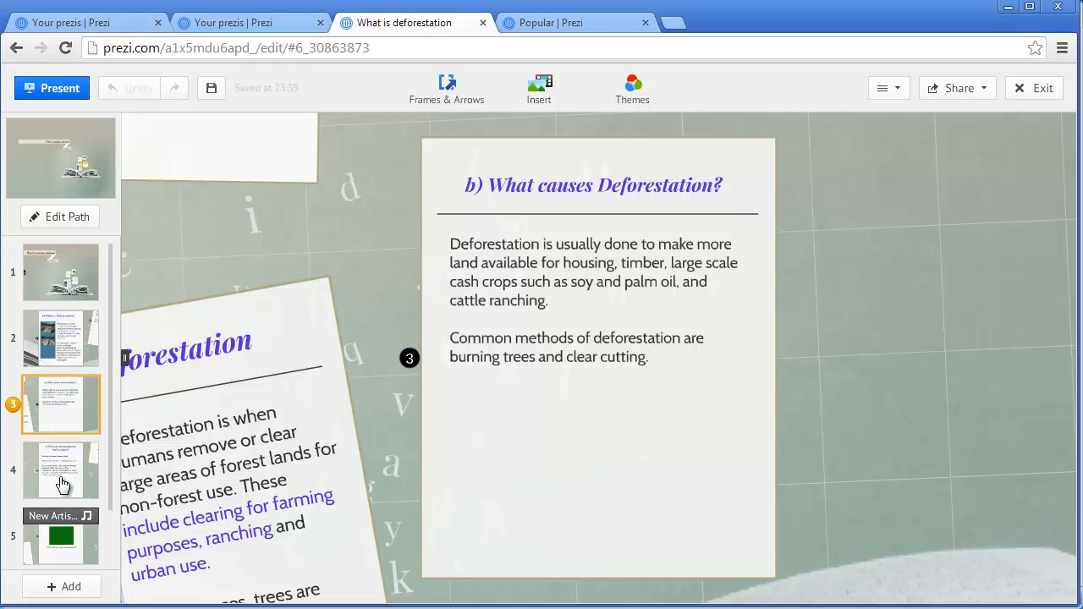
left_click(61, 470)
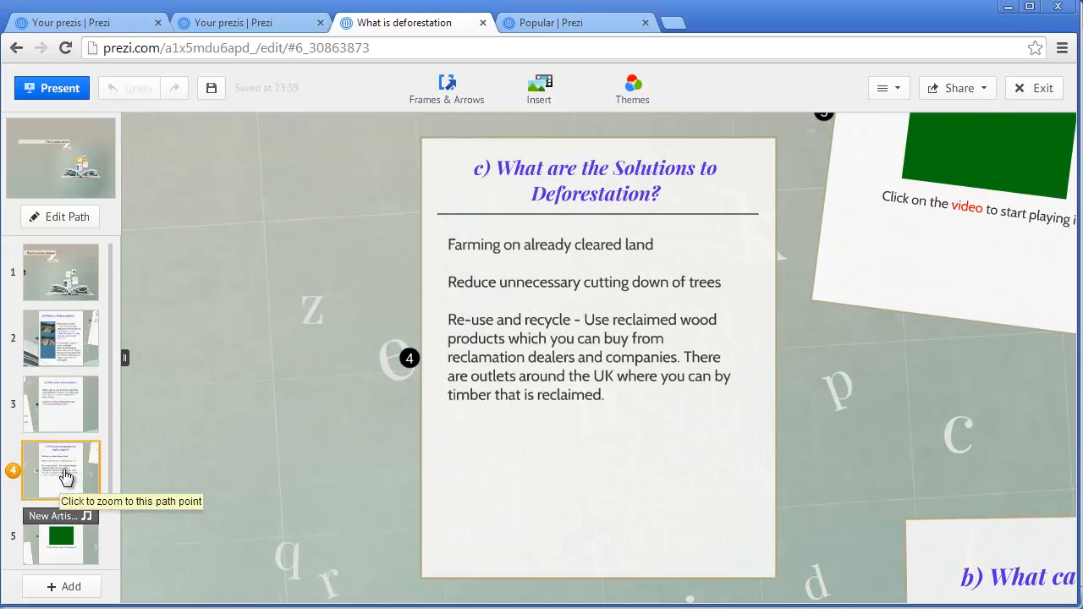
left_click(61, 538)
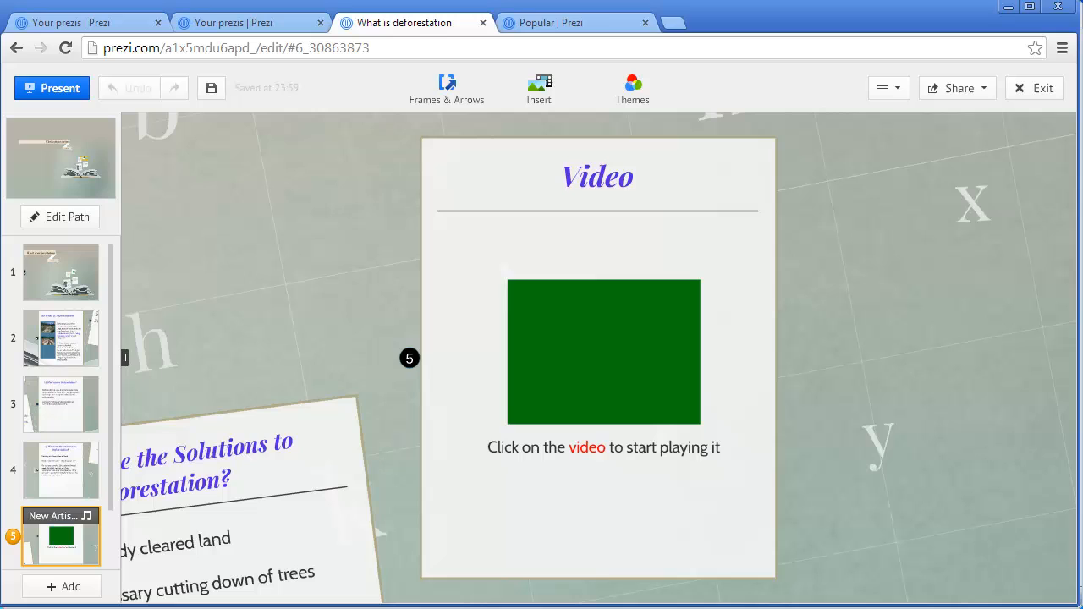
mouse_move(60, 217)
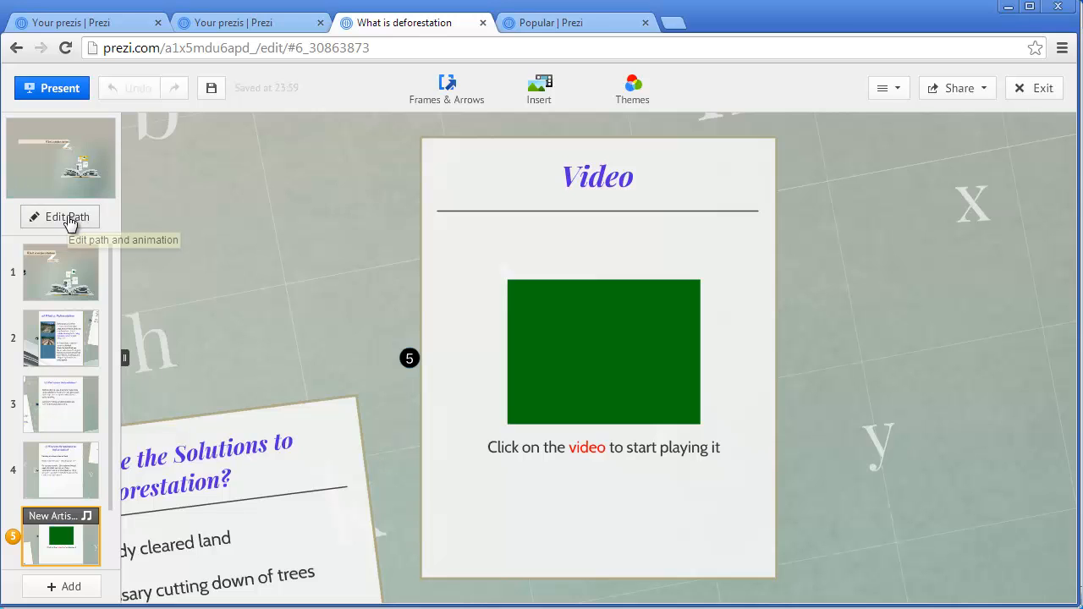
- Enter Edit Path mode showing all five numbered path points linked across the book overview
left_click(67, 217)
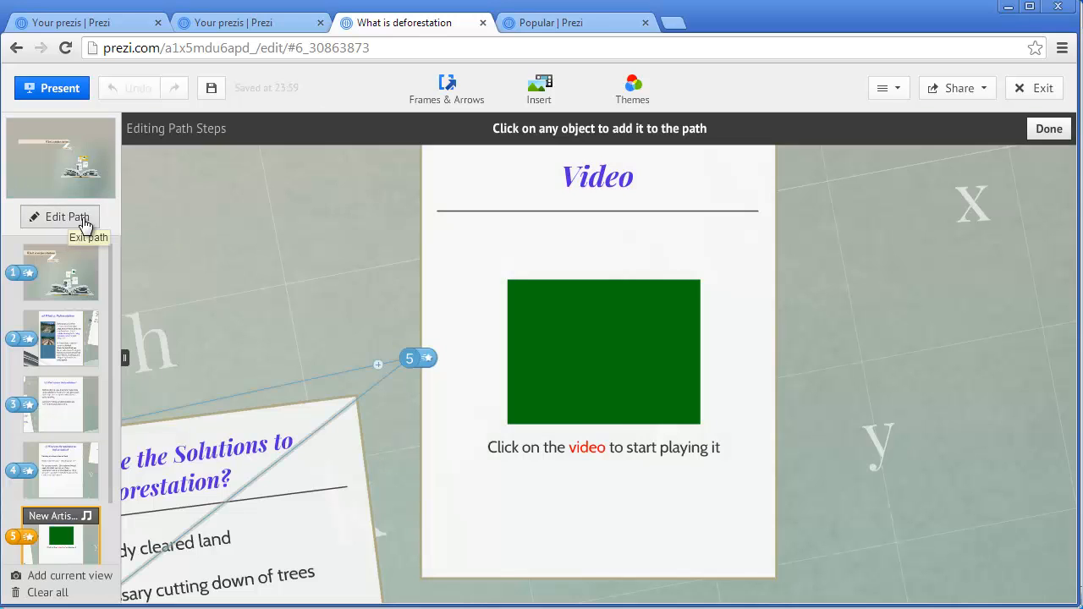
mouse_move(308, 359)
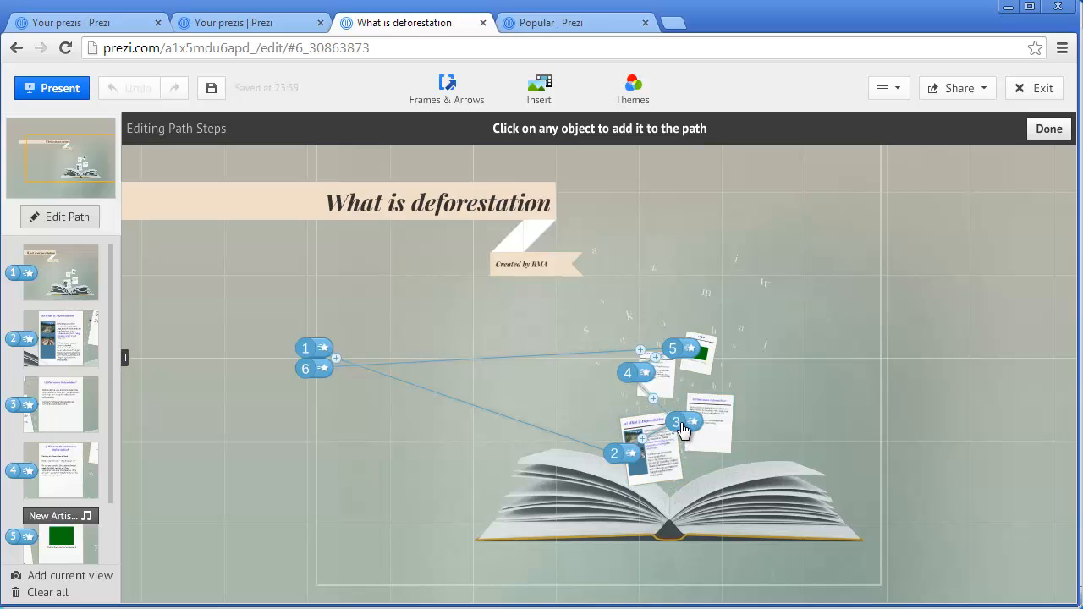
mouse_move(685, 353)
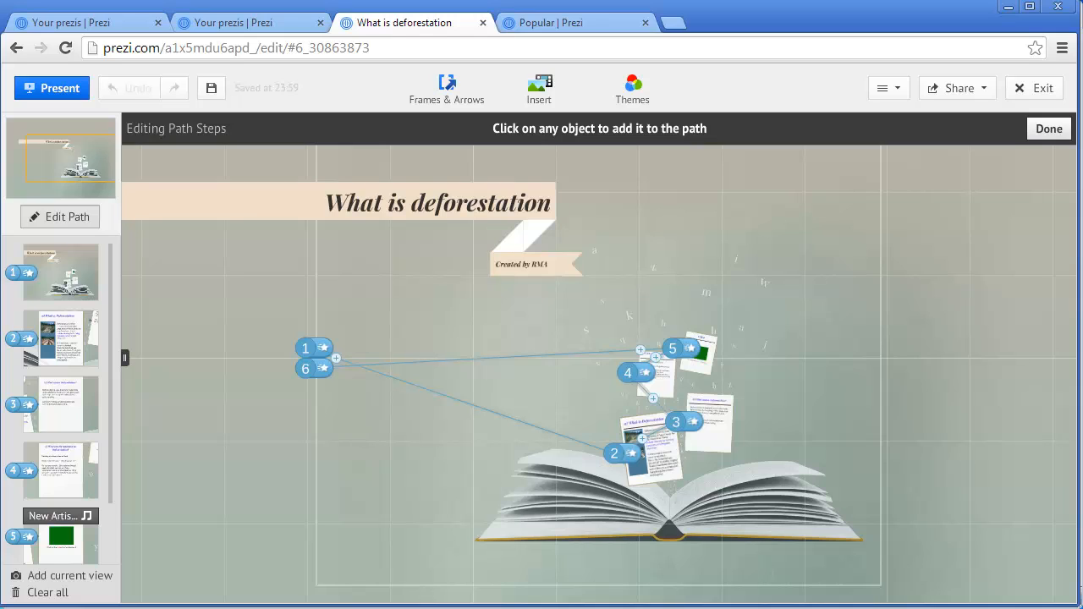
left_click(209, 88)
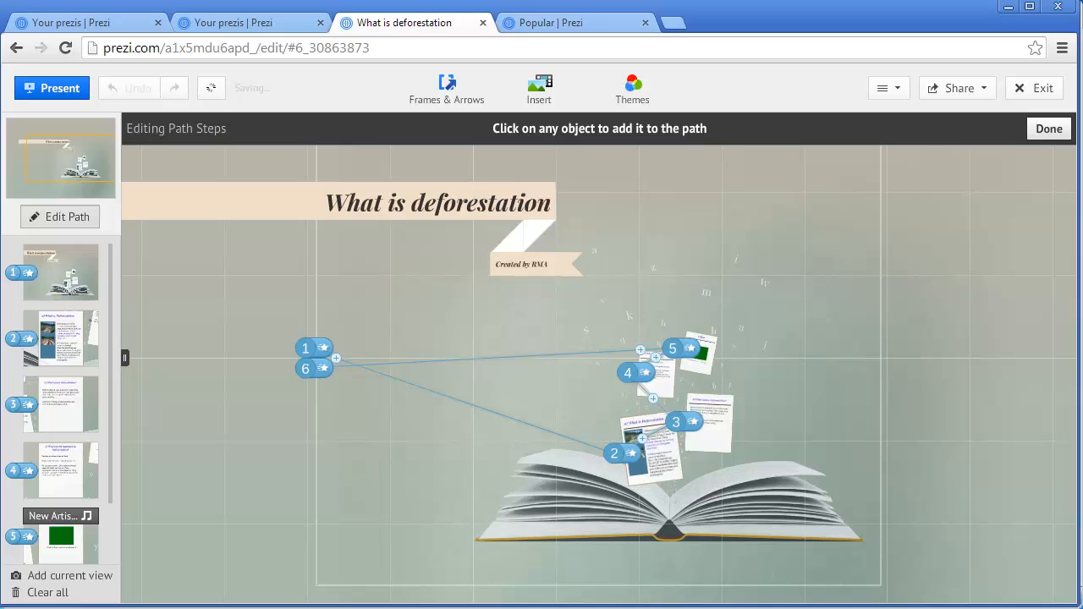
mouse_move(962, 325)
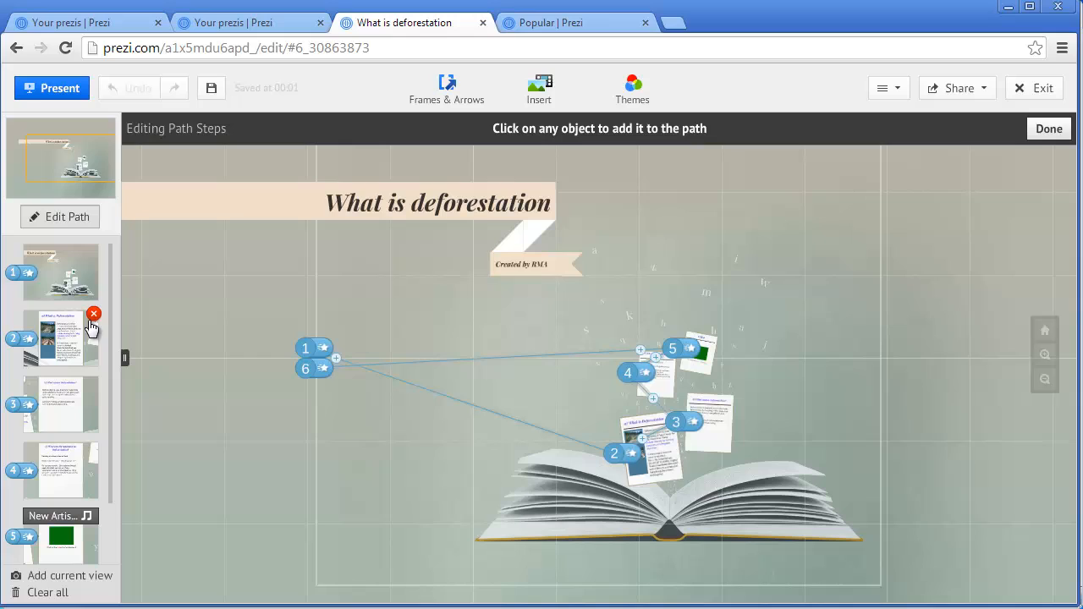
mouse_move(74, 349)
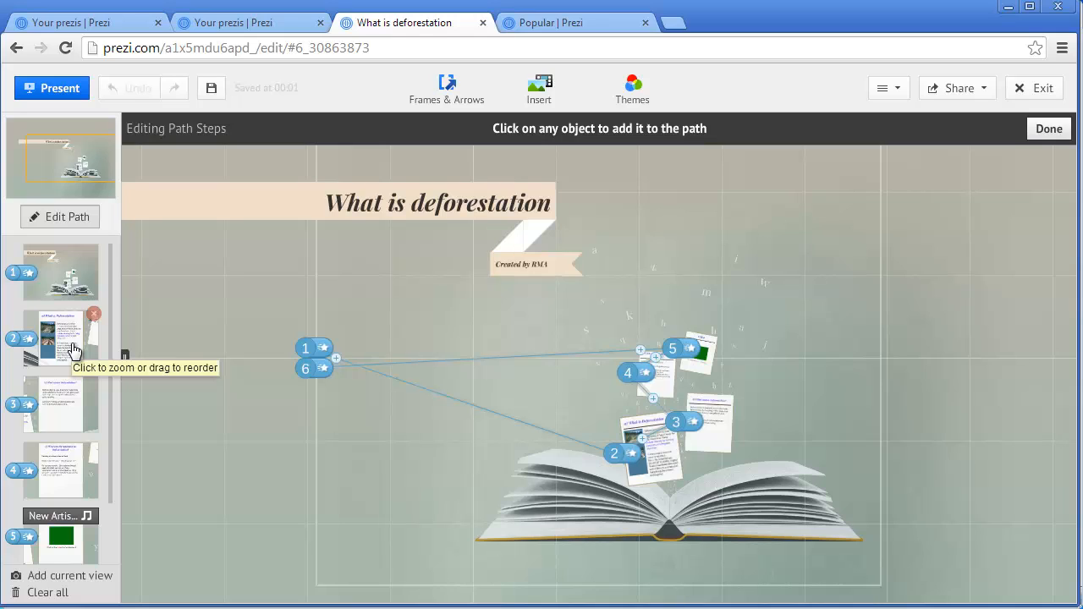
mouse_move(44, 379)
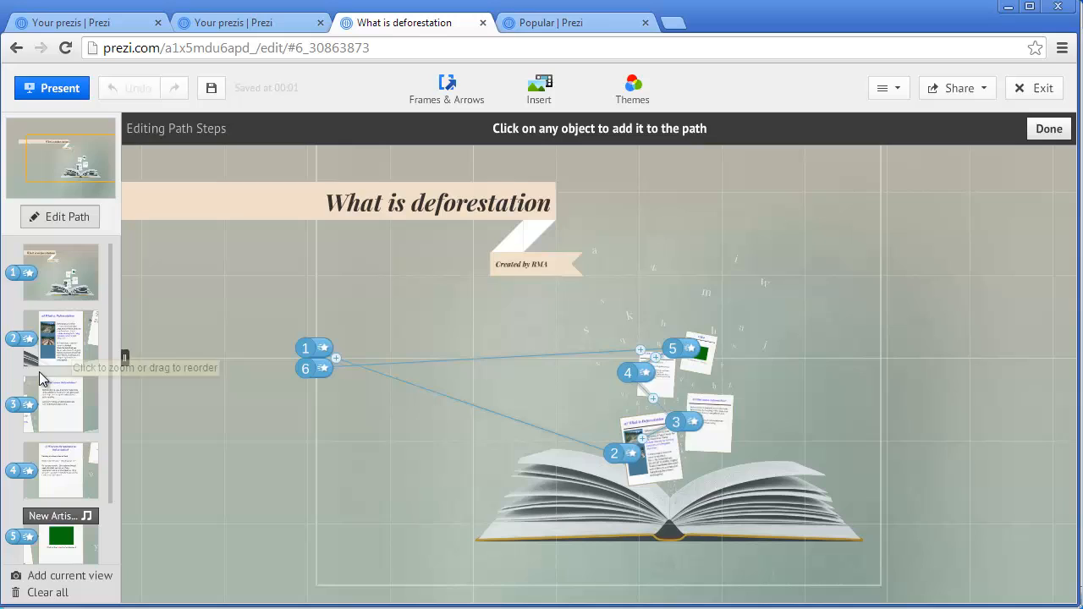
mouse_move(61, 408)
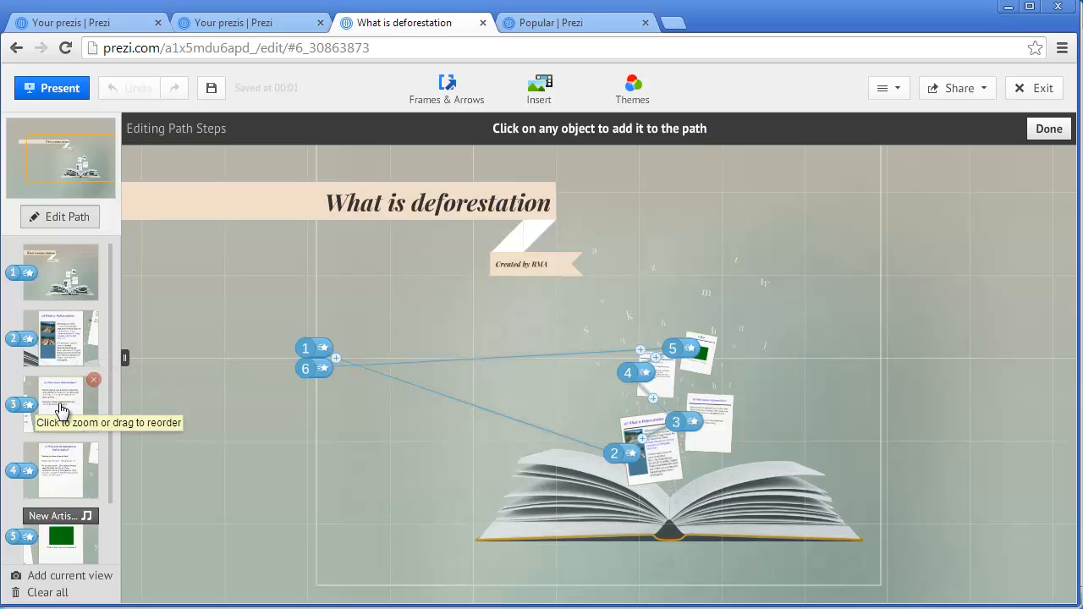